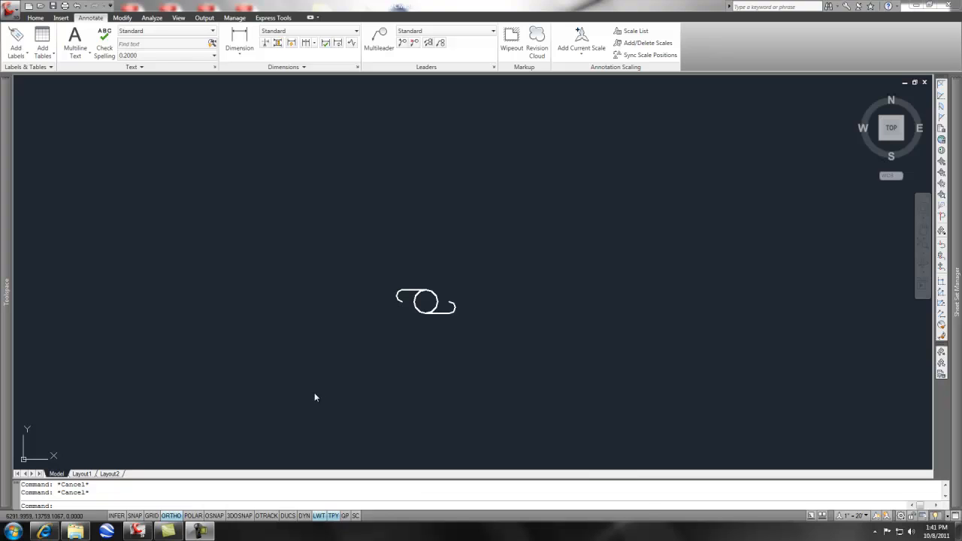
pyautogui.moveTo(414, 349)
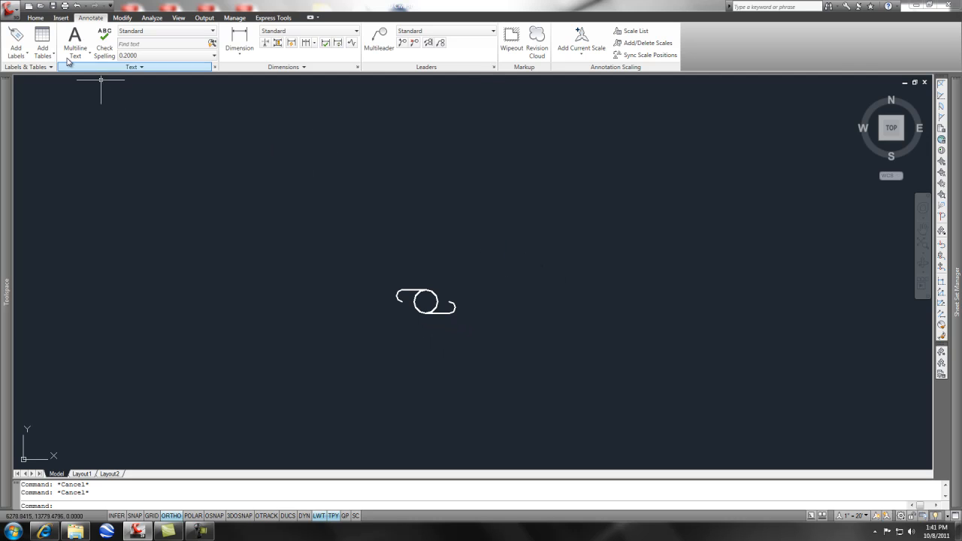
# - Switch the ribbon to Home to reach the Modify panel's Scale tool
pyautogui.click(41, 15)
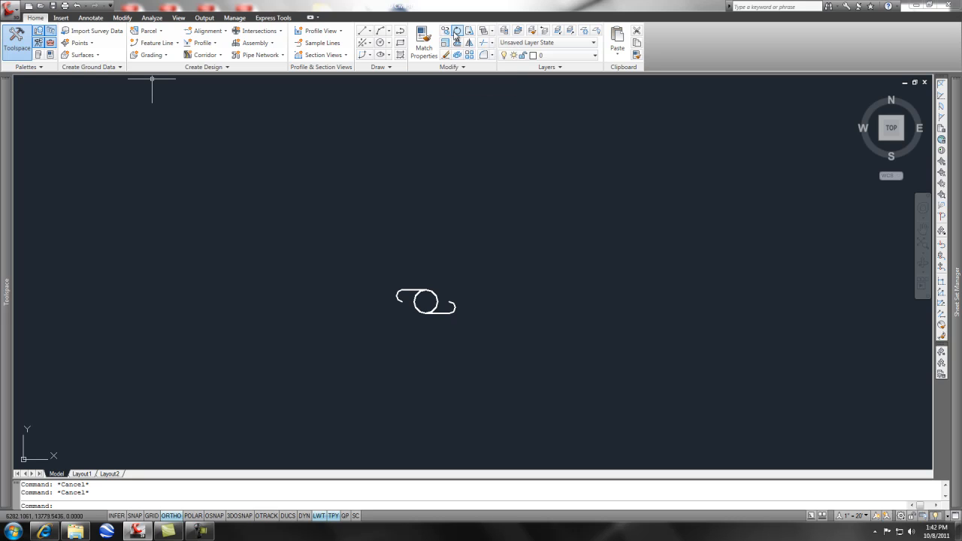
pyautogui.moveTo(459, 36)
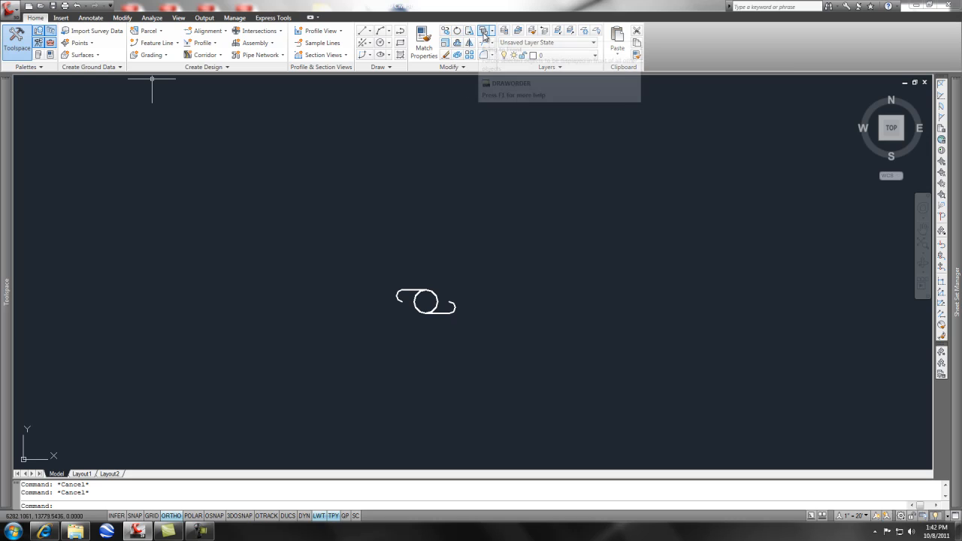
pyautogui.moveTo(445, 42)
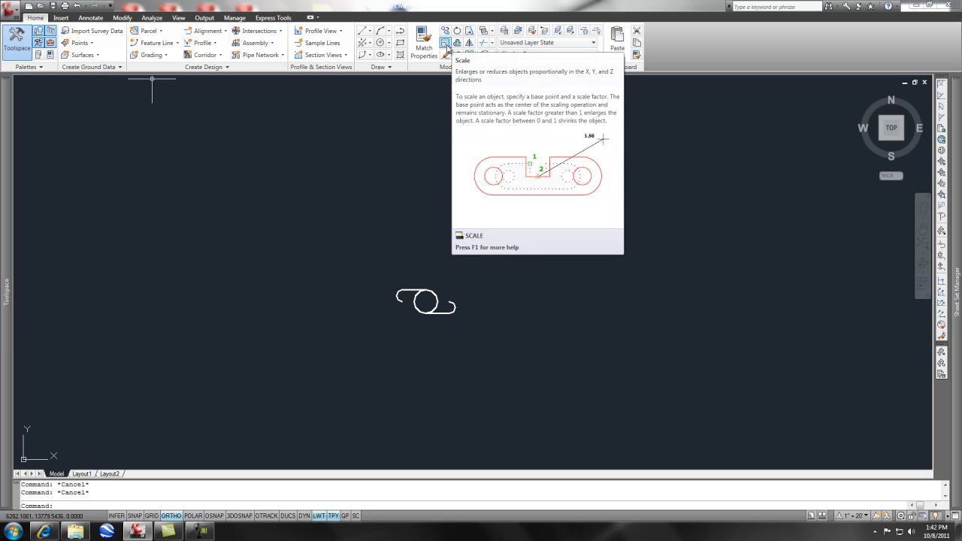
pyautogui.moveTo(439, 114)
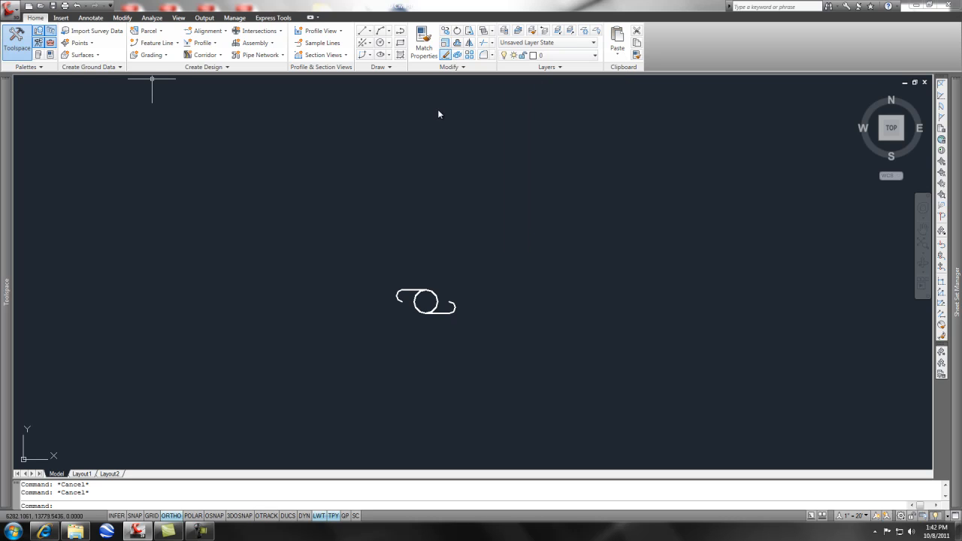
pyautogui.moveTo(426, 228)
pyautogui.write('sc')
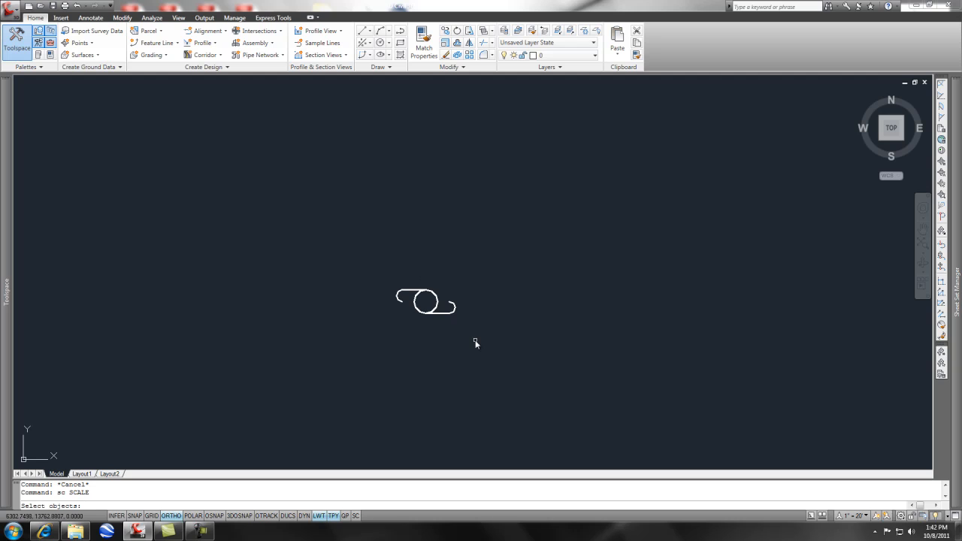
pyautogui.moveTo(482, 334)
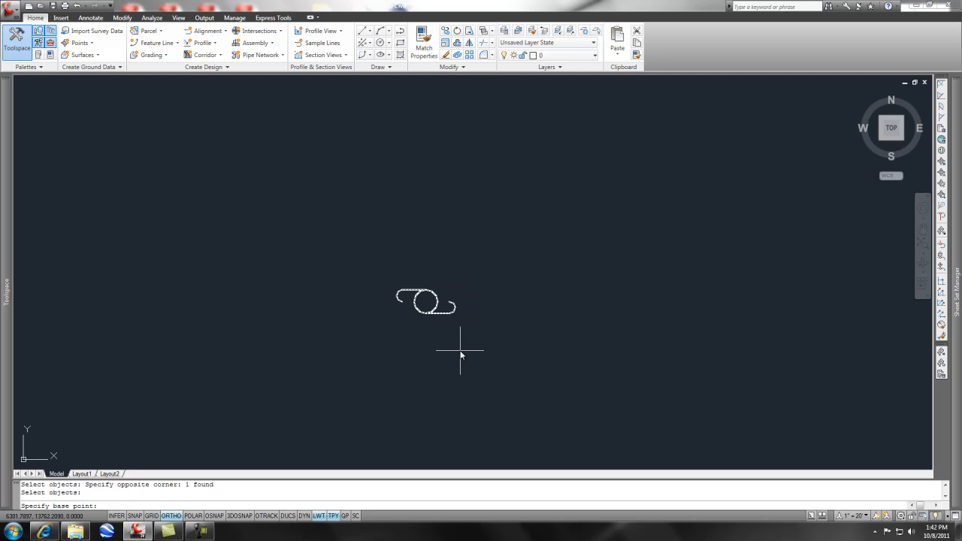
pyautogui.moveTo(437, 321)
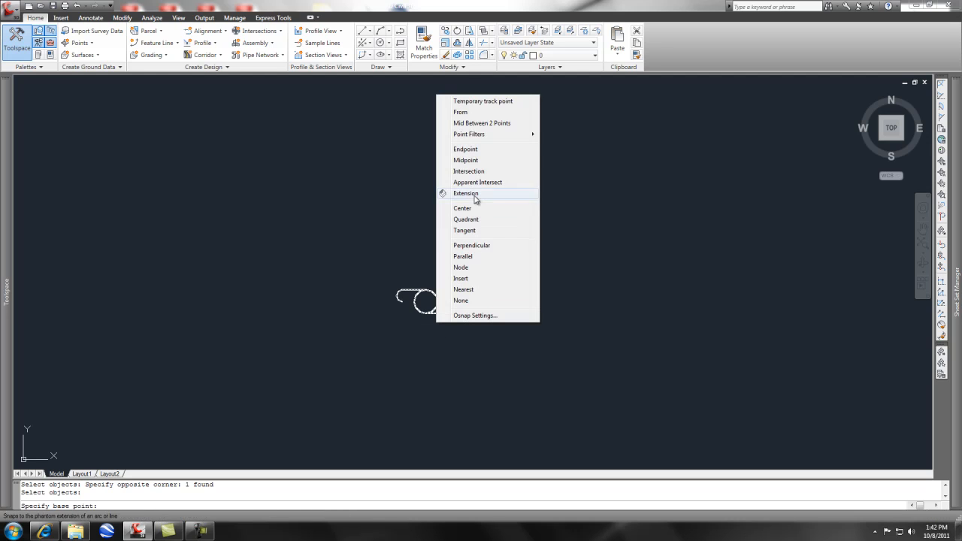
pyautogui.moveTo(463, 207)
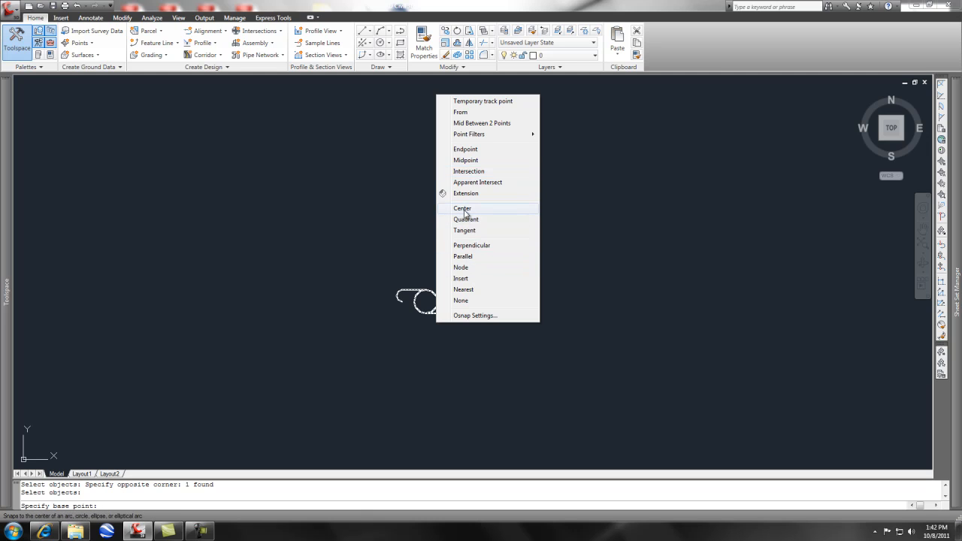
pyautogui.click(462, 208)
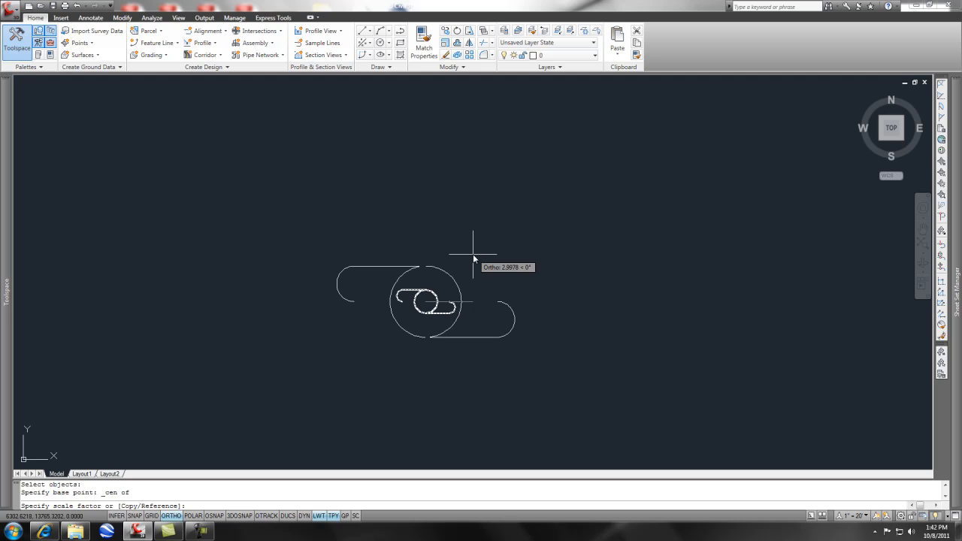
pyautogui.write('2')
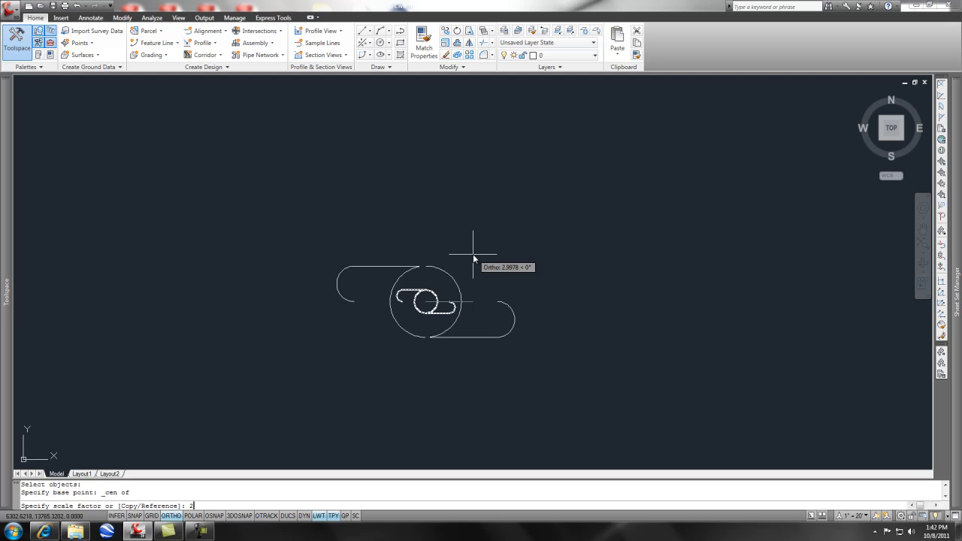
pyautogui.press('Enter')
pyautogui.write('u')
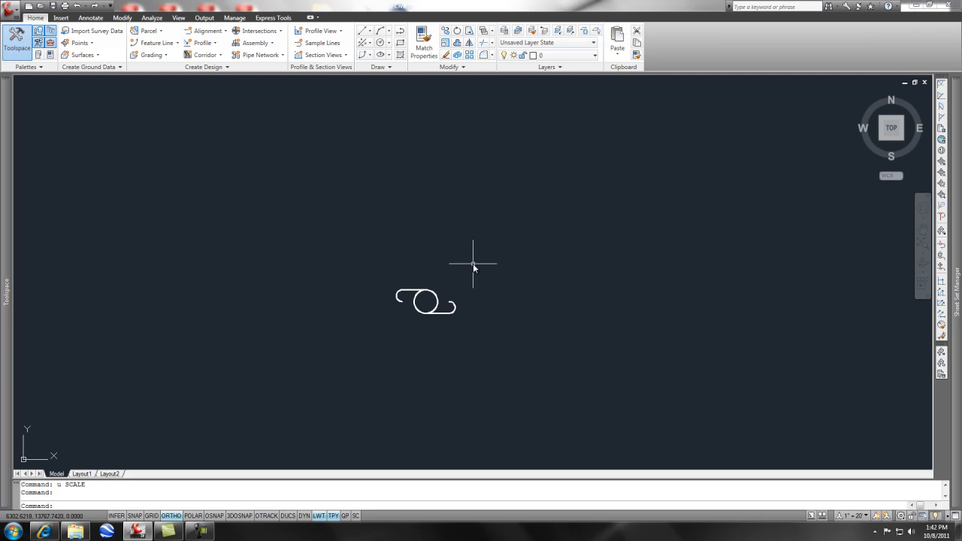
pyautogui.moveTo(499, 257)
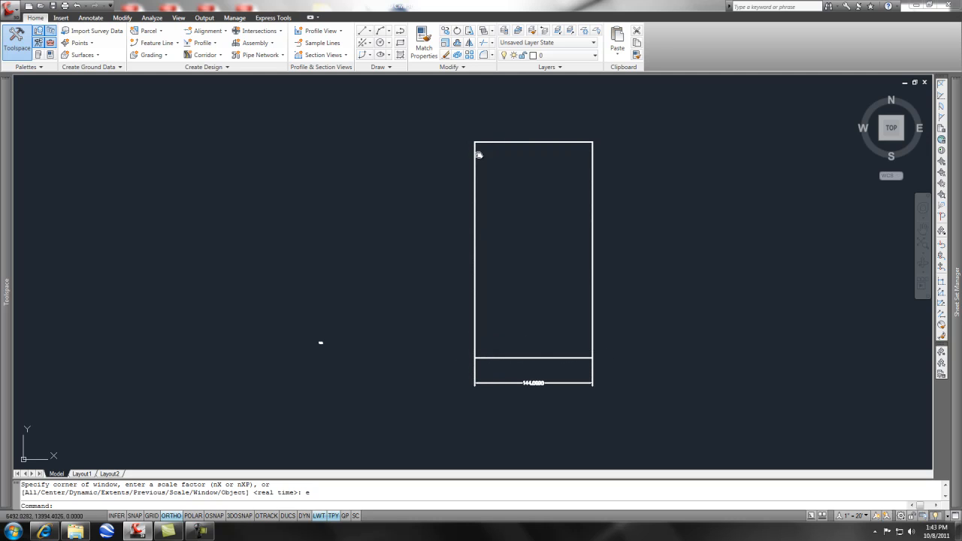
pyautogui.moveTo(527, 394)
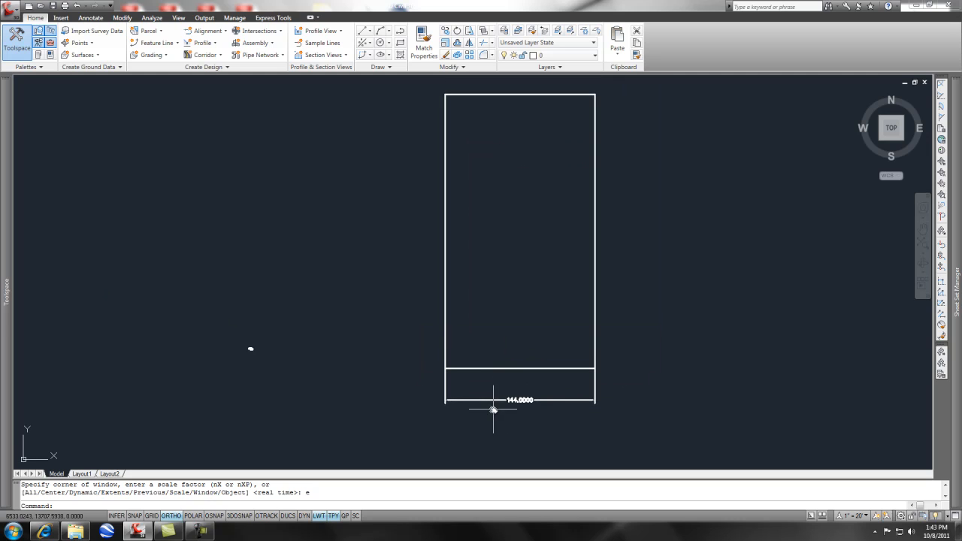
pyautogui.moveTo(511, 418)
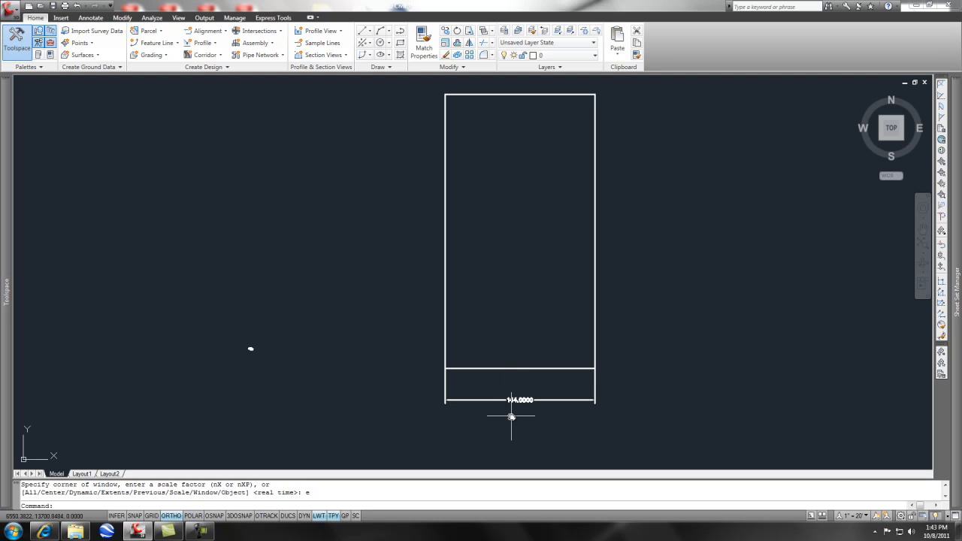
# - Start the SCALE command (SC) on the 144.0000-wide garage rectangle
pyautogui.write('sc SCALE')
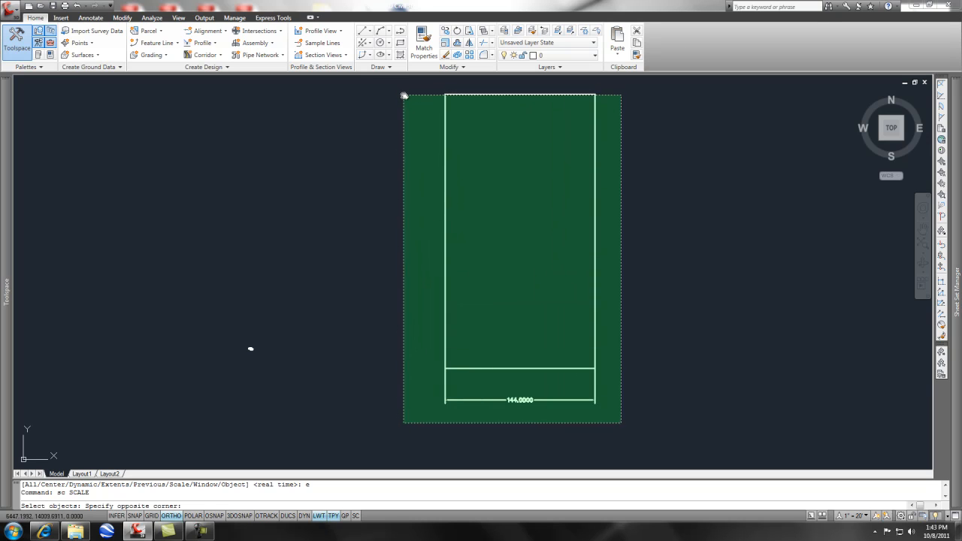
# - Scale the selected rectangle by Reference with reference length 12 so its width reads 12.0000
pyautogui.click(463, 337)
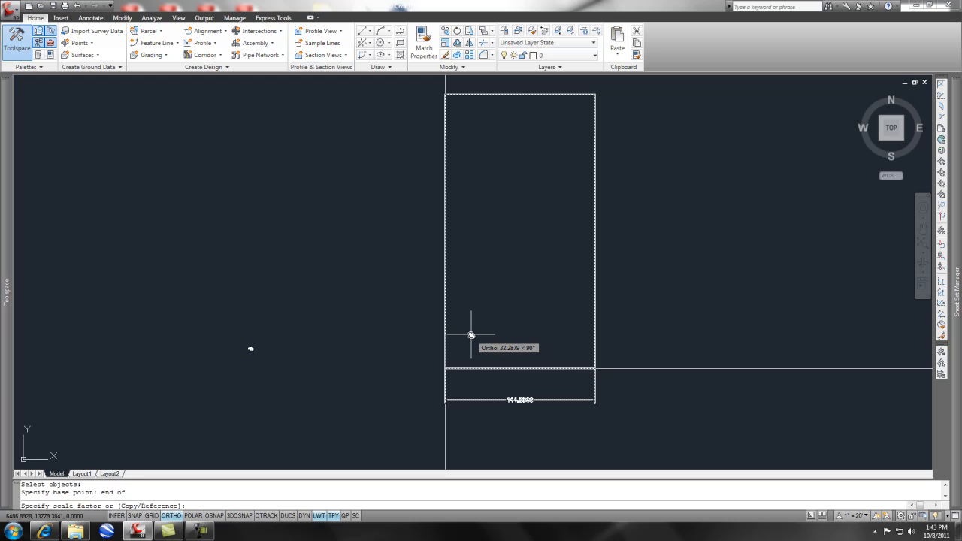
pyautogui.write('r')
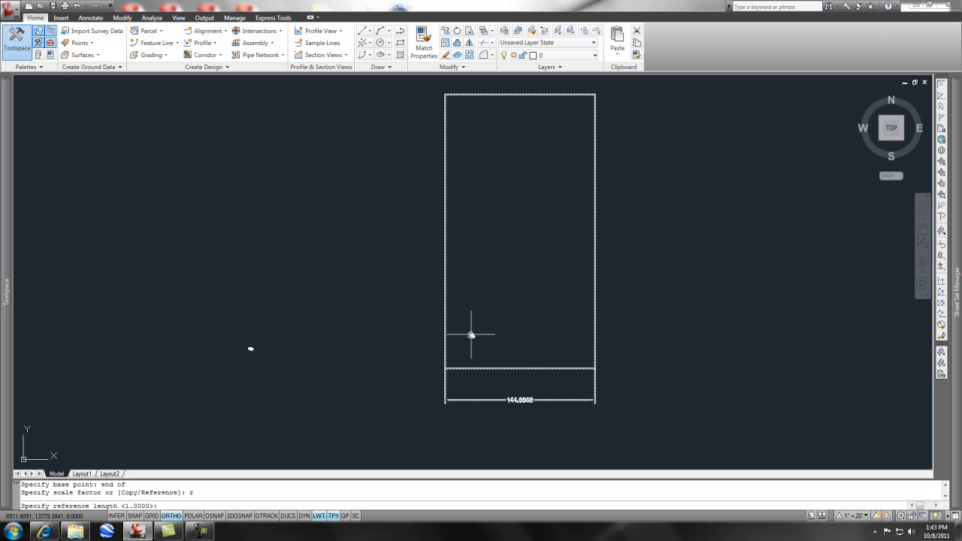
pyautogui.write('12')
pyautogui.write('1')
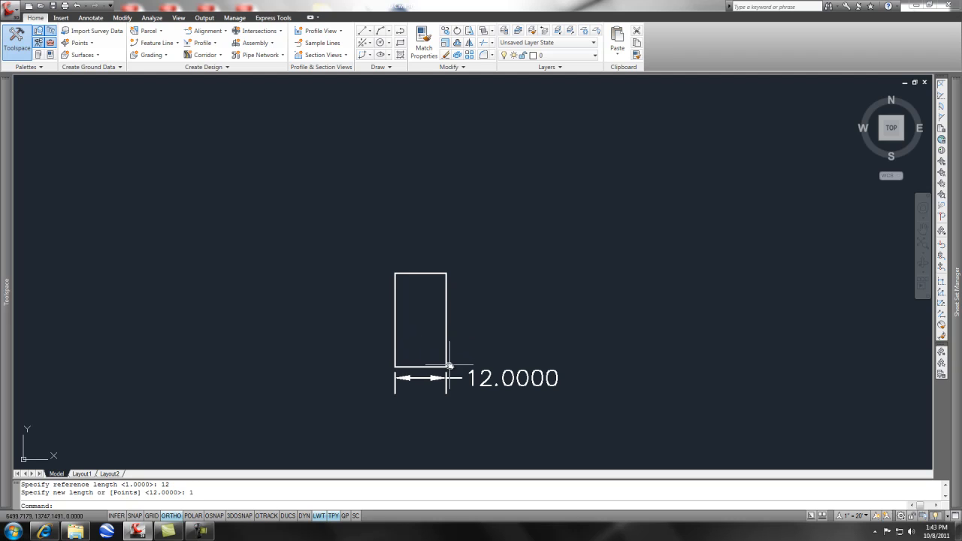
pyautogui.moveTo(419, 379)
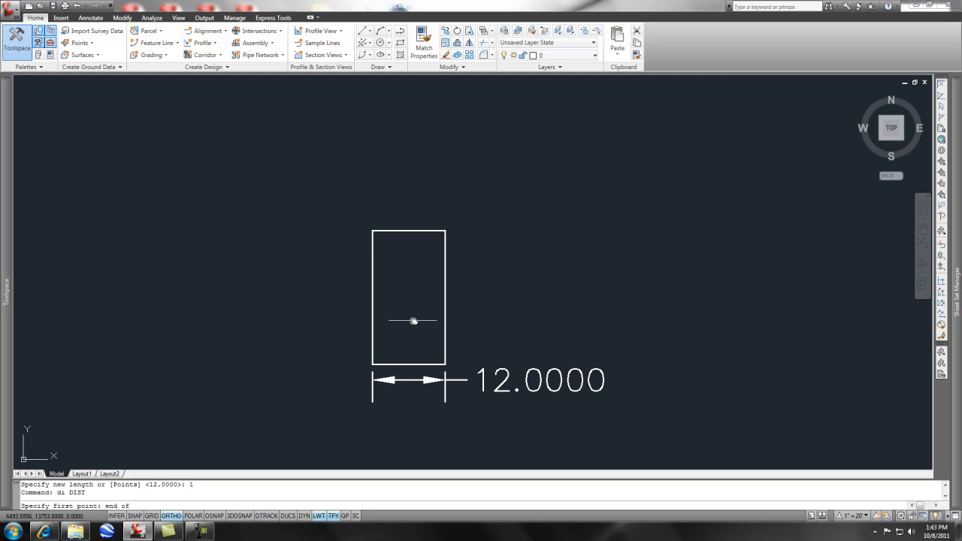
# - Measure between two rectangle corners with Endpoint snap, reading about 22 units at 90 degrees
pyautogui.rightClick(412, 322)
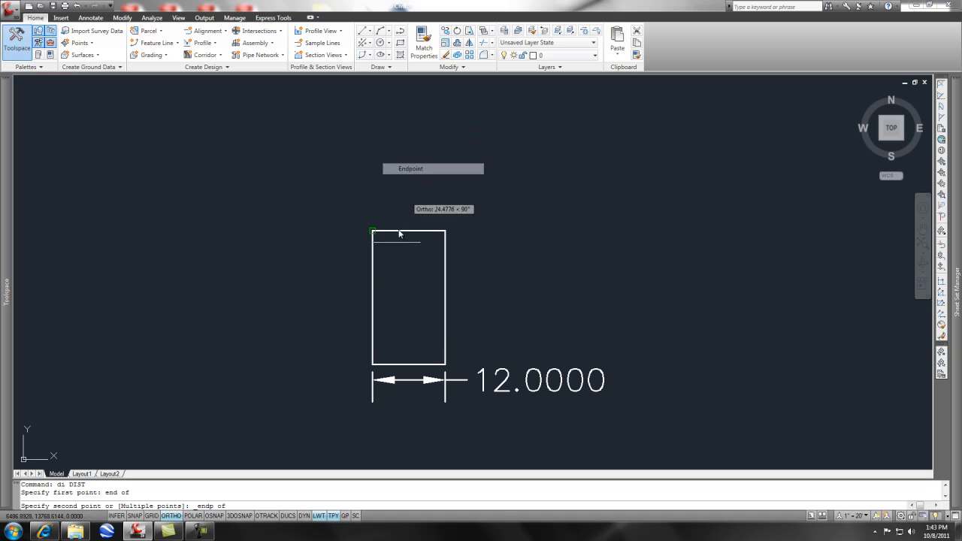
pyautogui.click(372, 230)
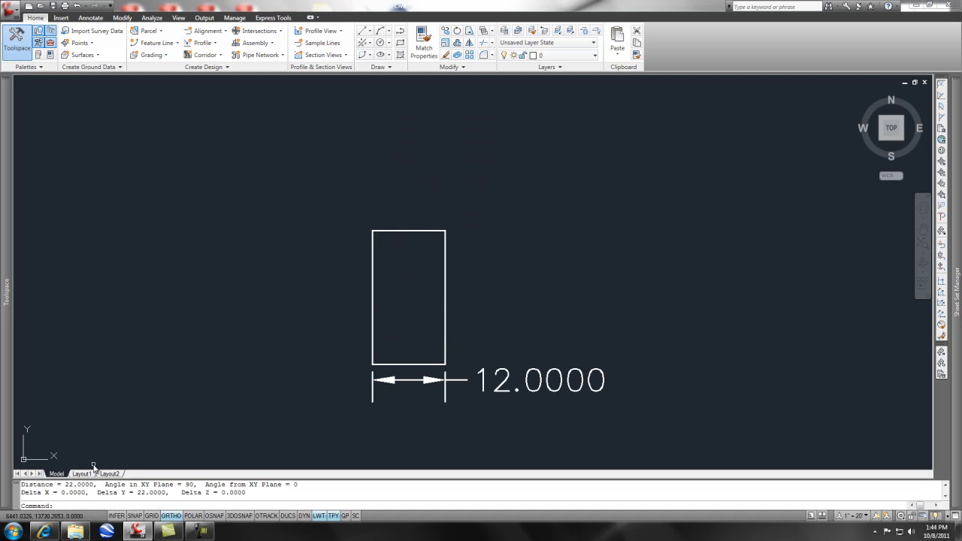
pyautogui.moveTo(477, 286)
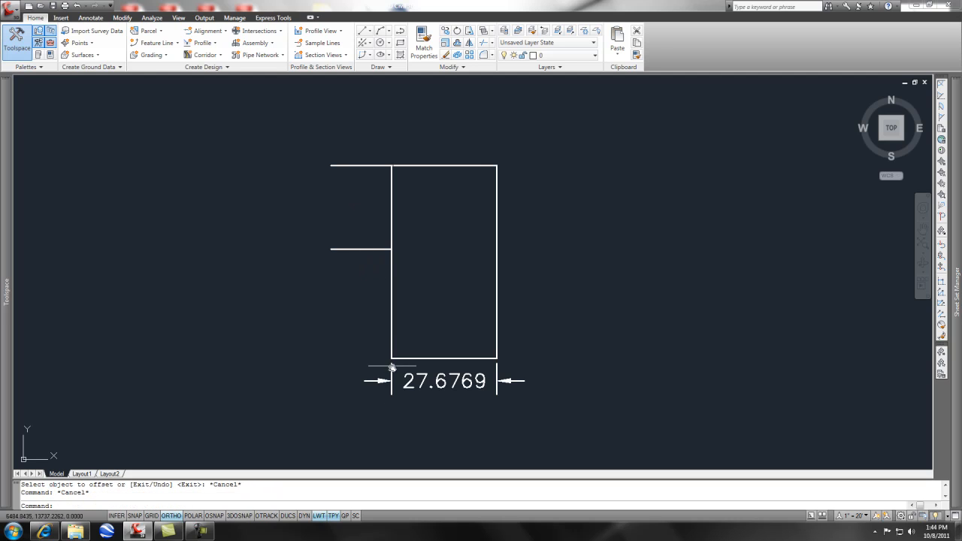
pyautogui.moveTo(286, 223)
pyautogui.write('sc')
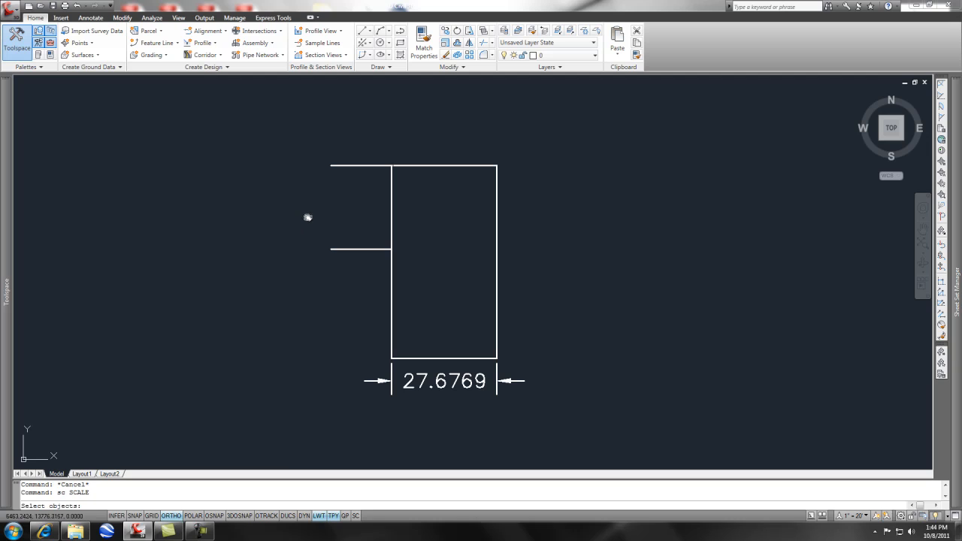
# - Scale the 27.6769-wide rectangle by Reference, entering 8 before picking the new-length points
pyautogui.click(400, 219)
pyautogui.write('end')
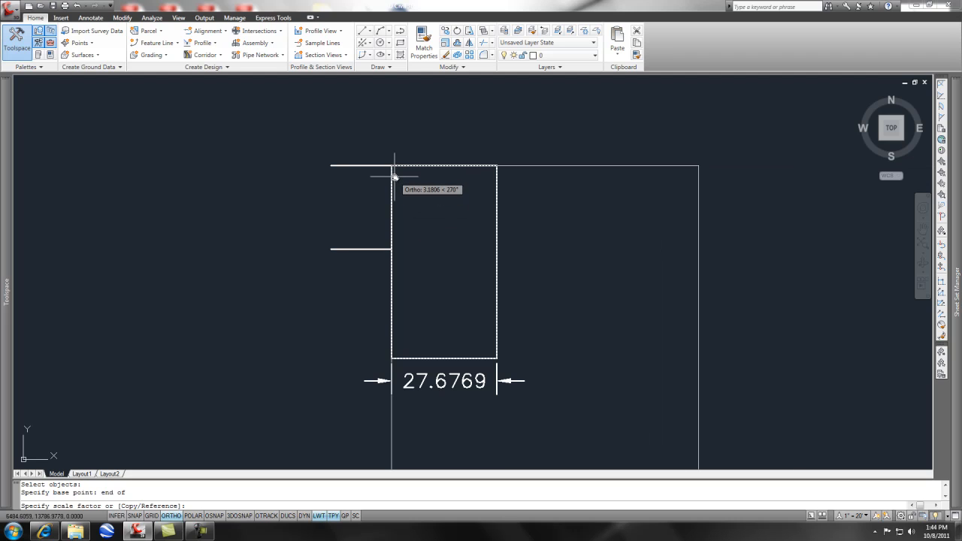
pyautogui.write('r')
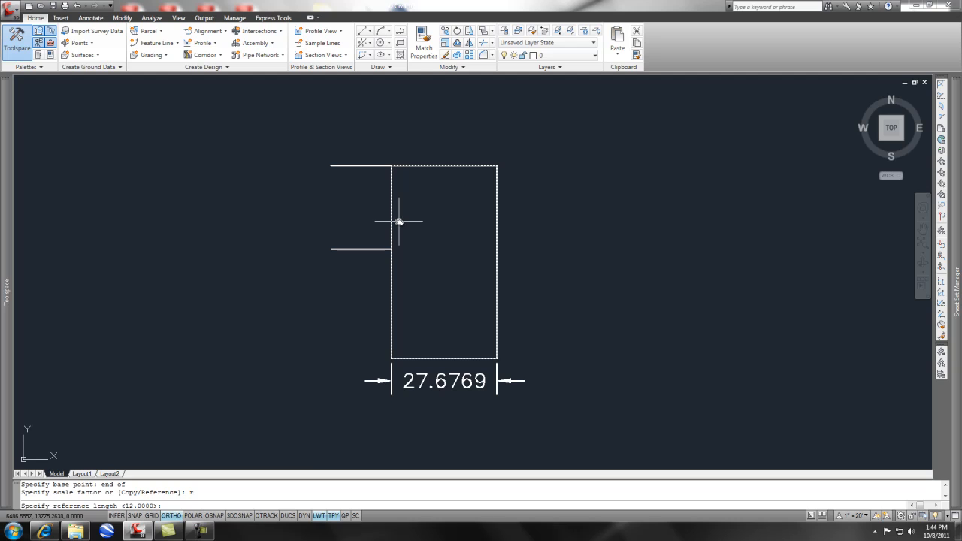
pyautogui.moveTo(400, 269)
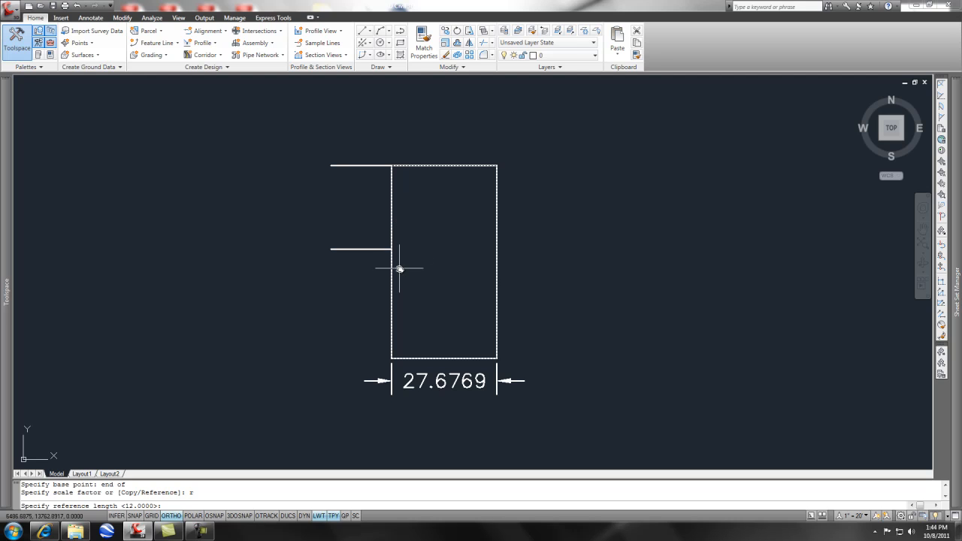
pyautogui.moveTo(391, 177)
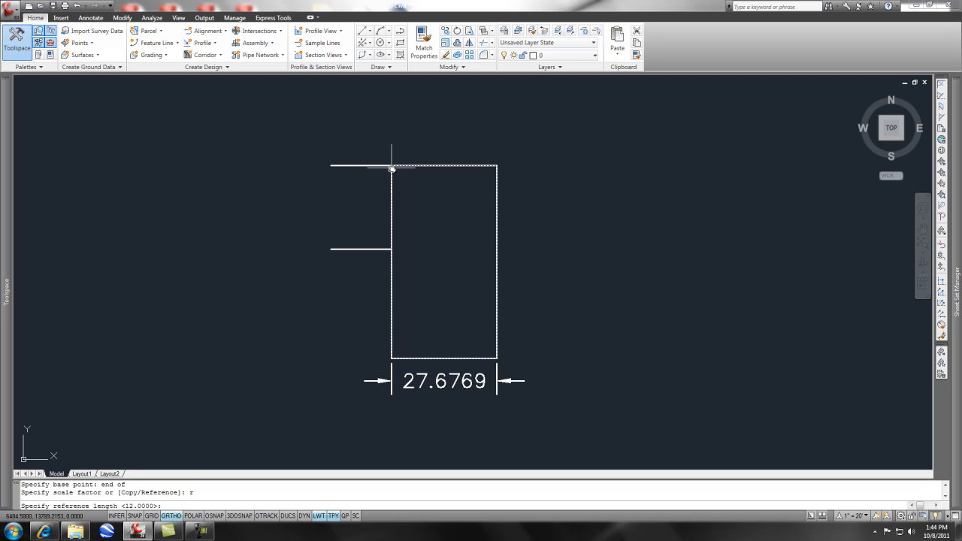
pyautogui.write('8')
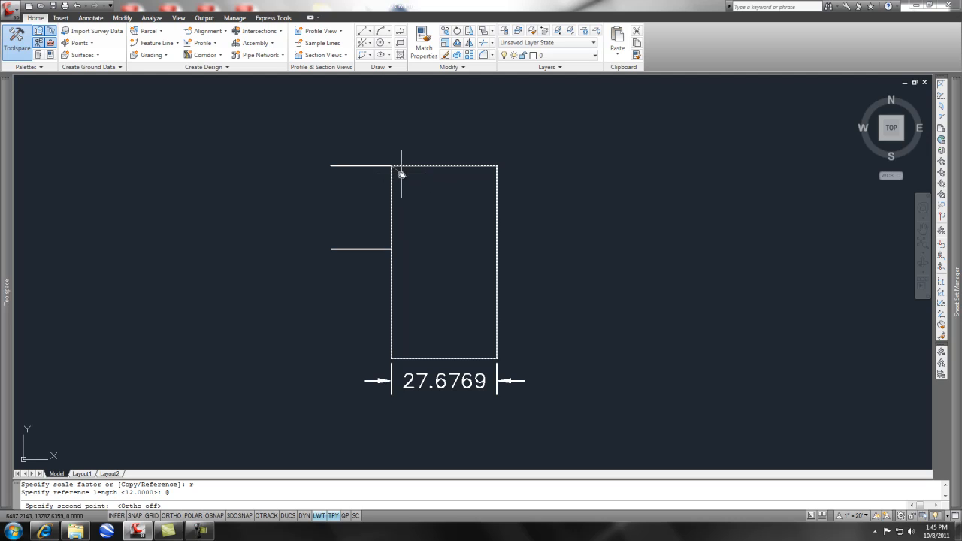
pyautogui.moveTo(406, 328)
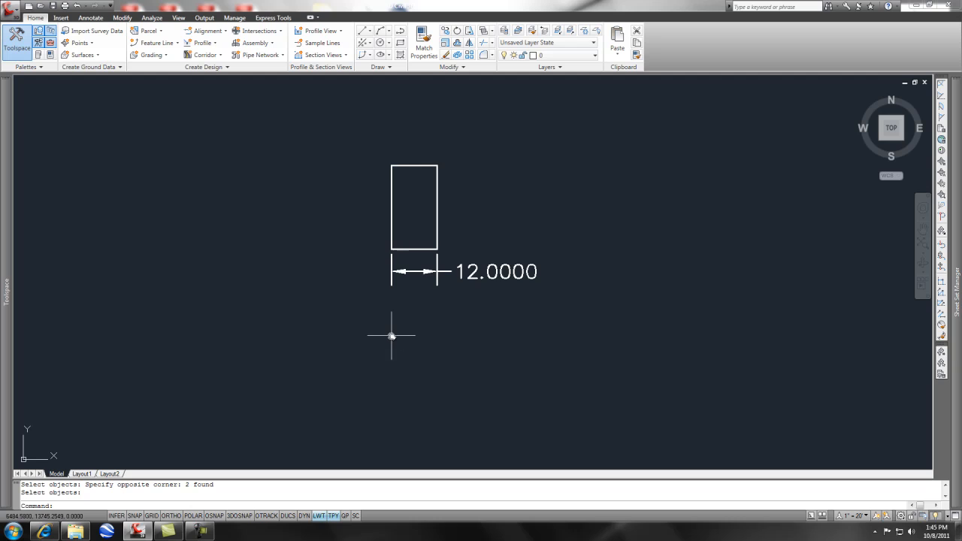
pyautogui.moveTo(352, 361)
pyautogui.write('units')
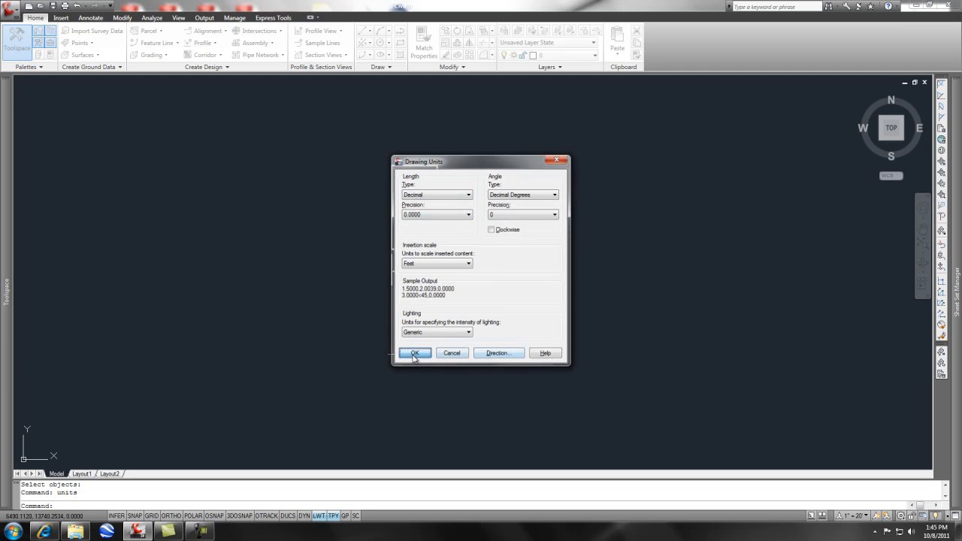
pyautogui.click(415, 351)
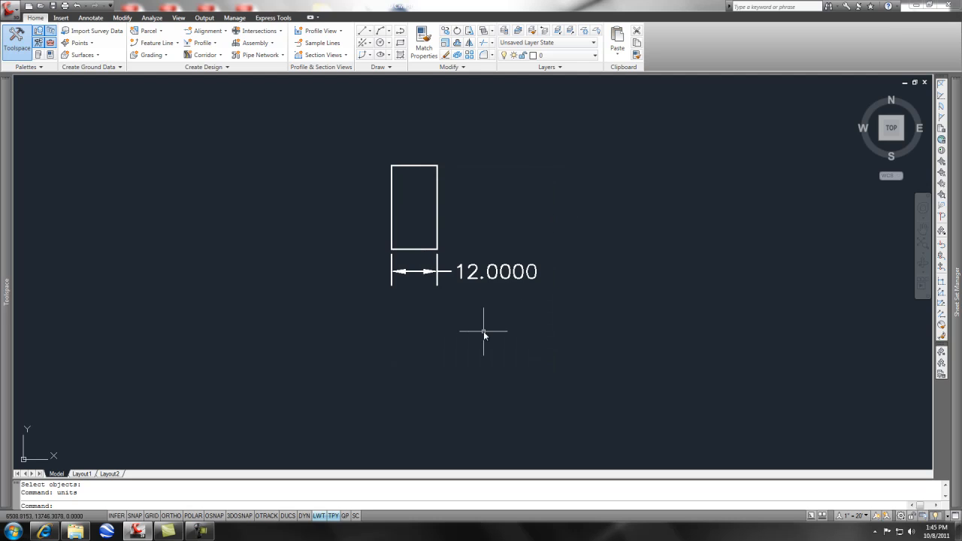